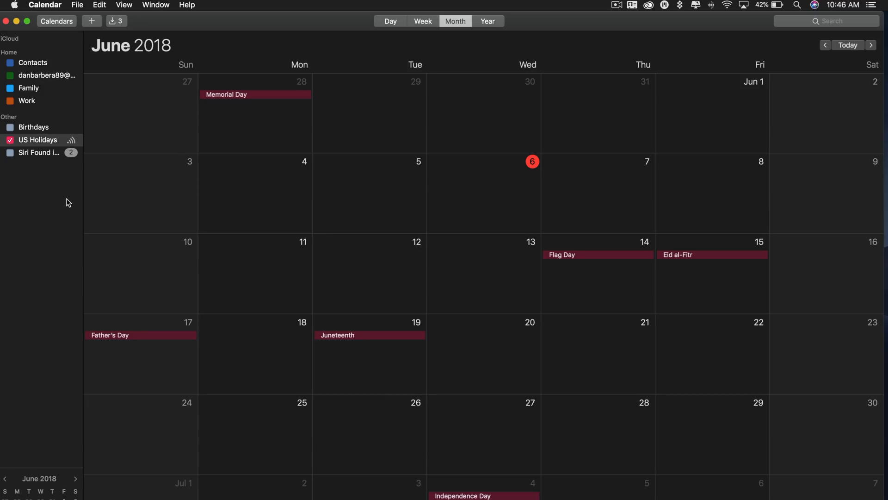
pyautogui.moveTo(70, 205)
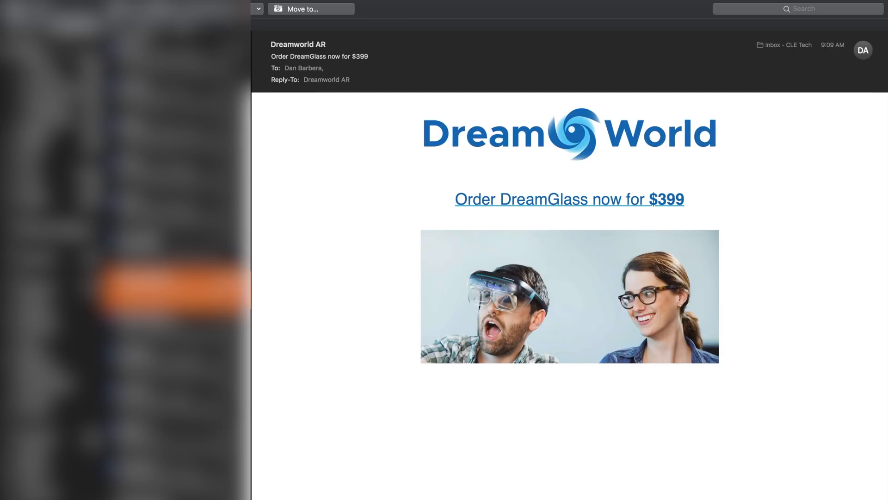
# Step: Compare light and dark looks of apps, then choose an Appearance option in General preferences
pyautogui.scroll(-3)
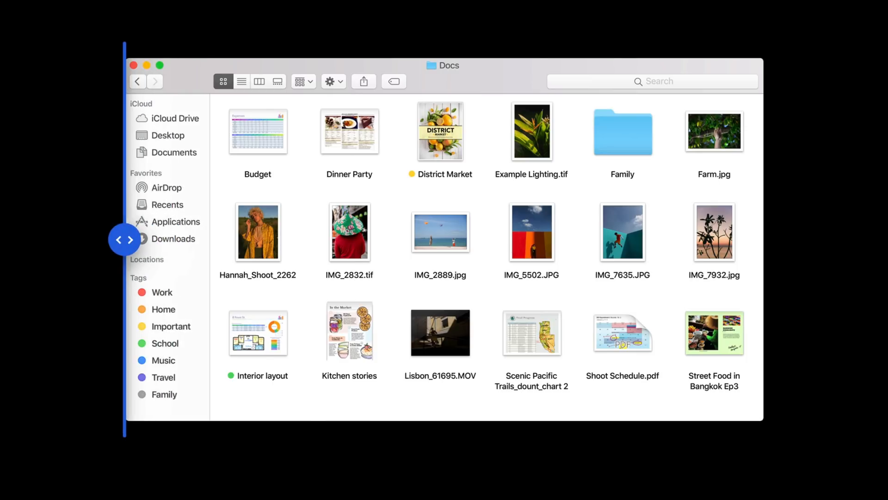
pyautogui.moveTo(124, 238); pyautogui.dragTo(157, 239)
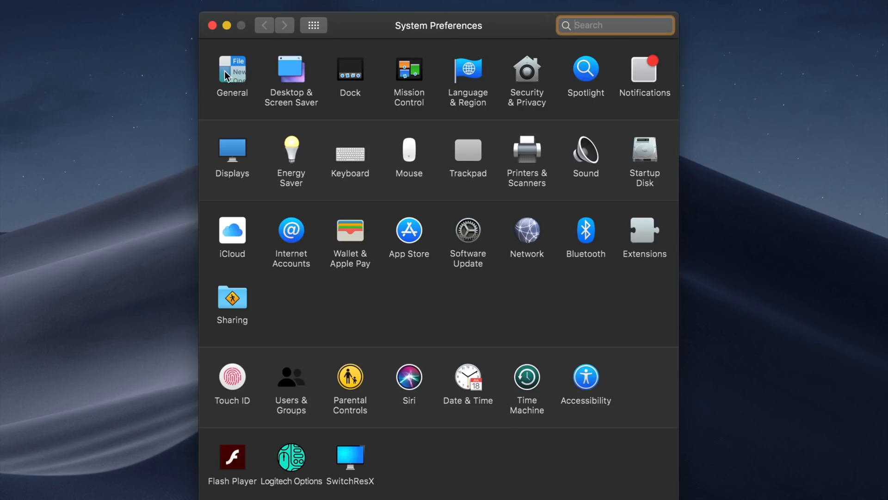
pyautogui.click(232, 71)
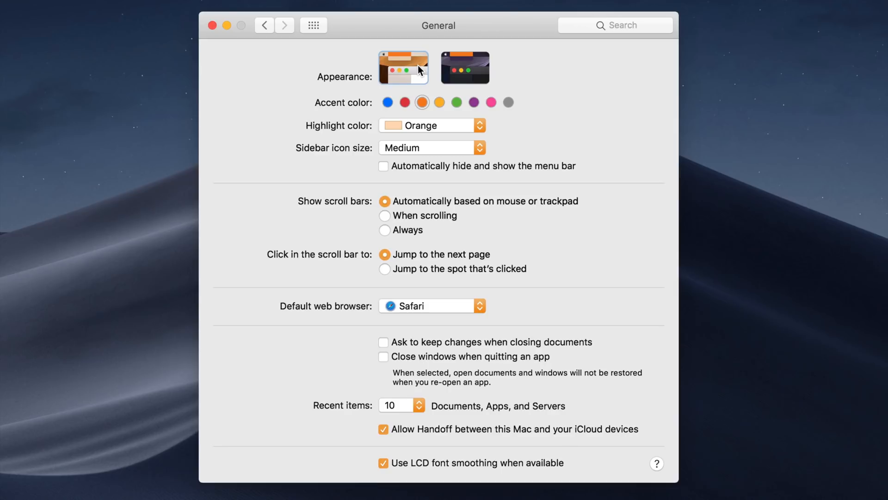
pyautogui.click(465, 68)
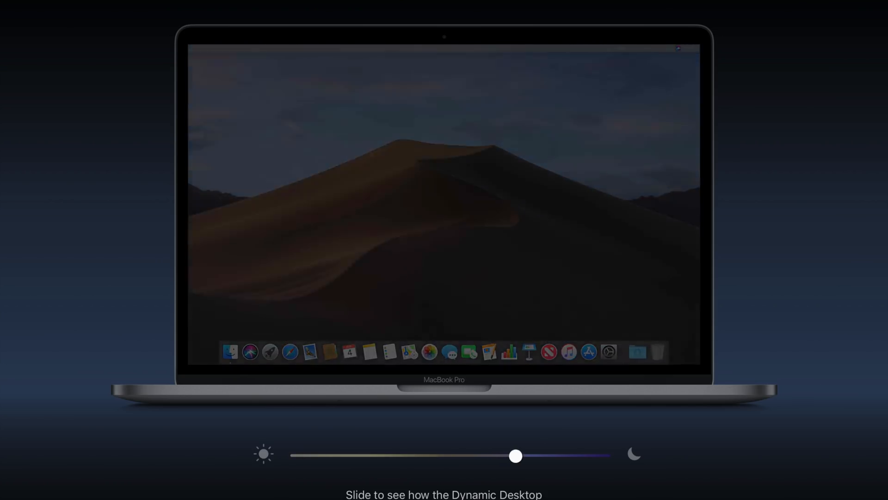
# Step: Slide the Dynamic Desktop time from evening to night, back to day and early morning
pyautogui.moveTo(515, 455); pyautogui.dragTo(533, 455)
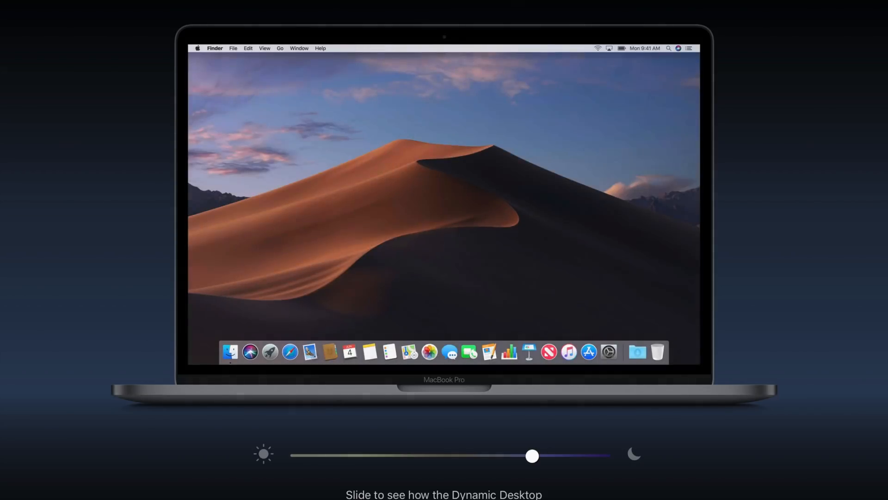
pyautogui.moveTo(531, 455); pyautogui.dragTo(598, 455)
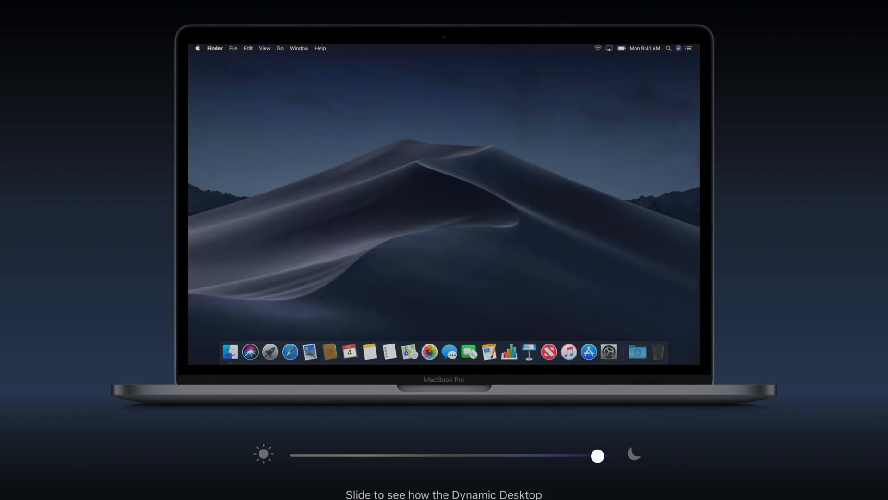
pyautogui.moveTo(598, 455); pyautogui.dragTo(472, 455)
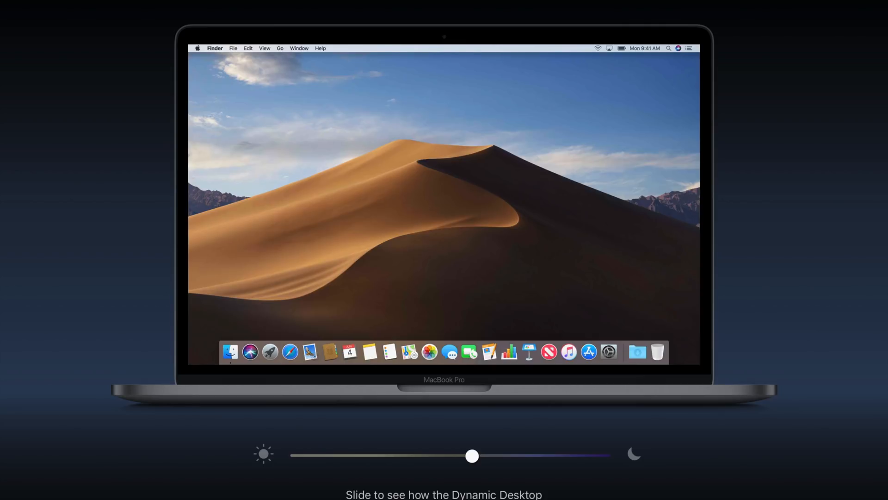
pyautogui.moveTo(472, 455); pyautogui.dragTo(299, 455)
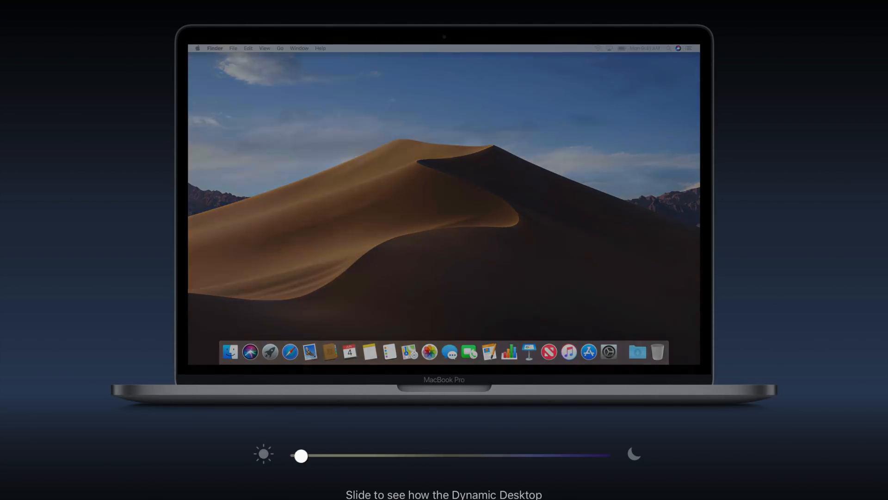
pyautogui.moveTo(300, 455); pyautogui.dragTo(289, 455)
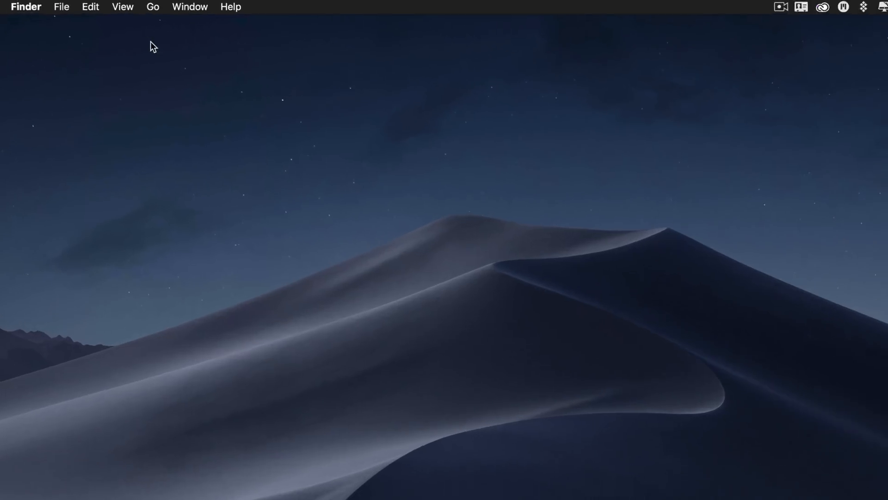
# Step: Turn on Use Stacks from the View menu to group desktop files
pyautogui.click(123, 7)
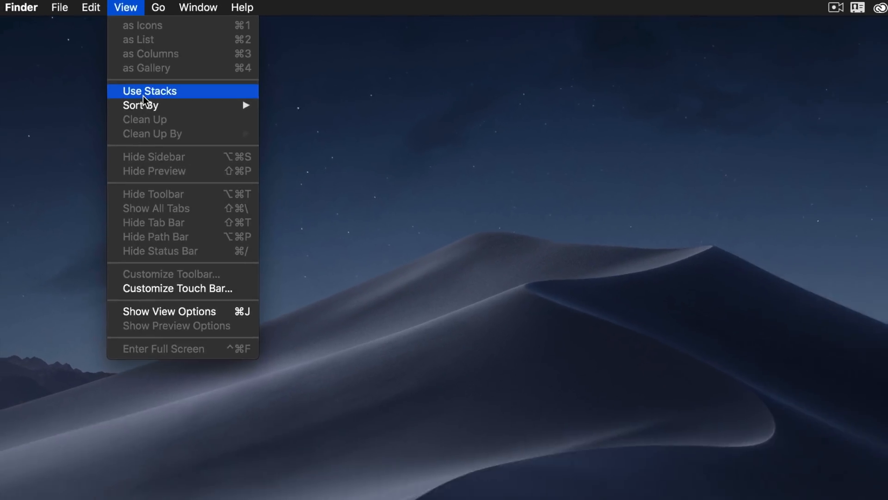
pyautogui.click(149, 91)
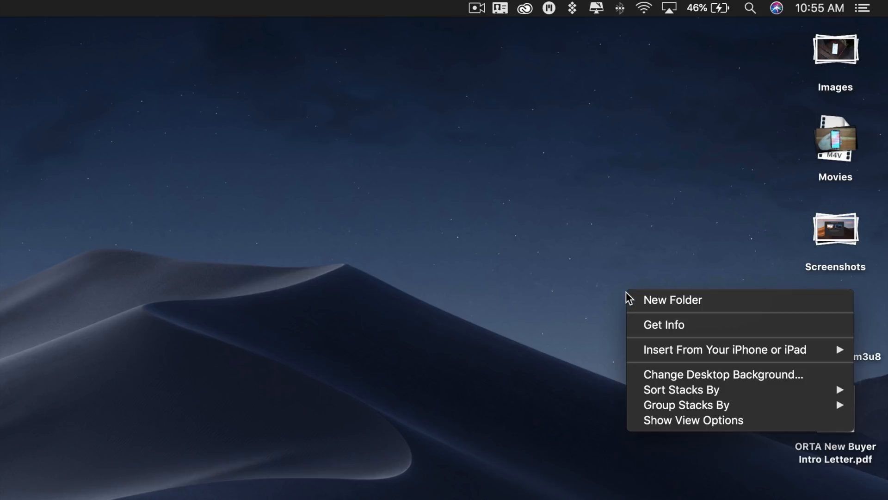
pyautogui.moveTo(682, 389)
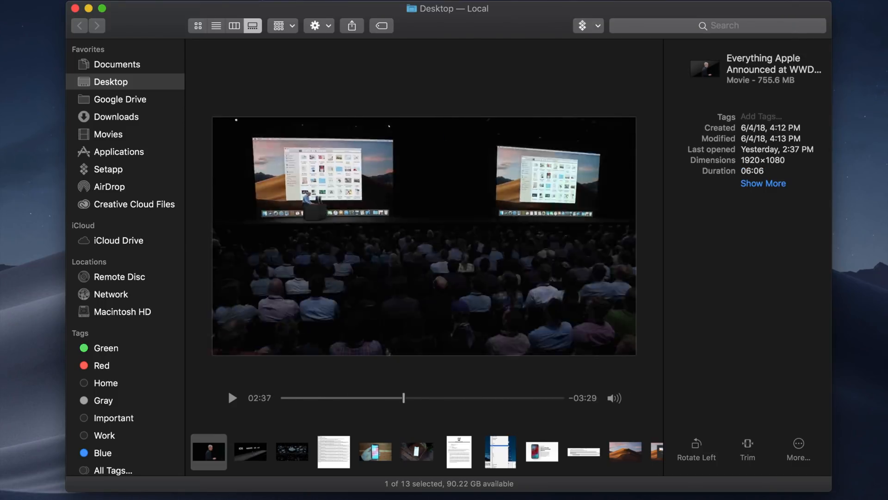
# Step: Select the desert screenshot in Gallery view and rotate it twice with Rotate Left
pyautogui.click(624, 452)
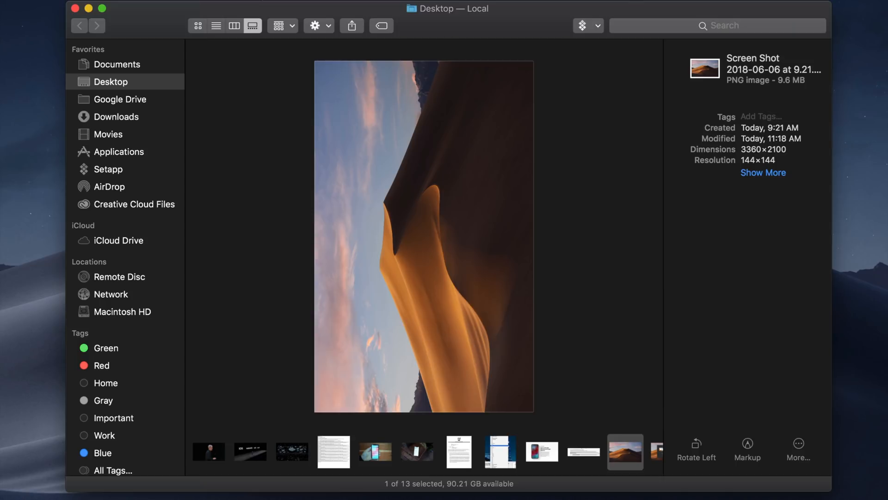
pyautogui.click(696, 447)
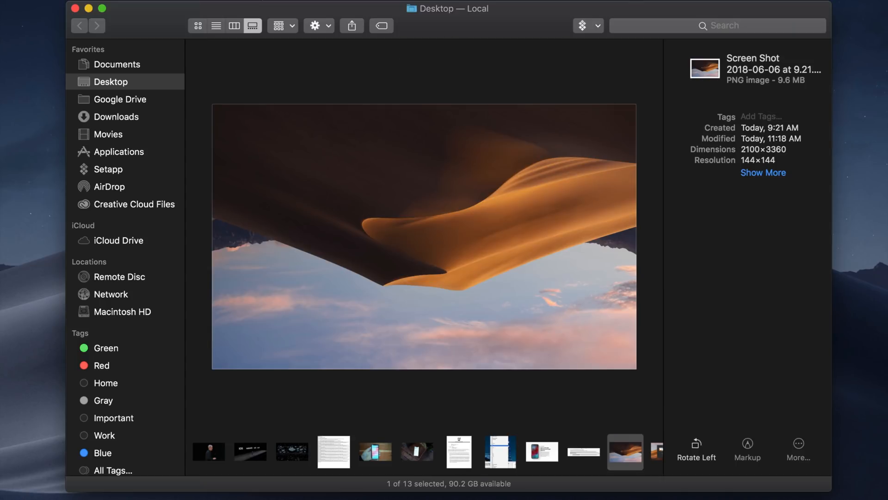
pyautogui.click(696, 443)
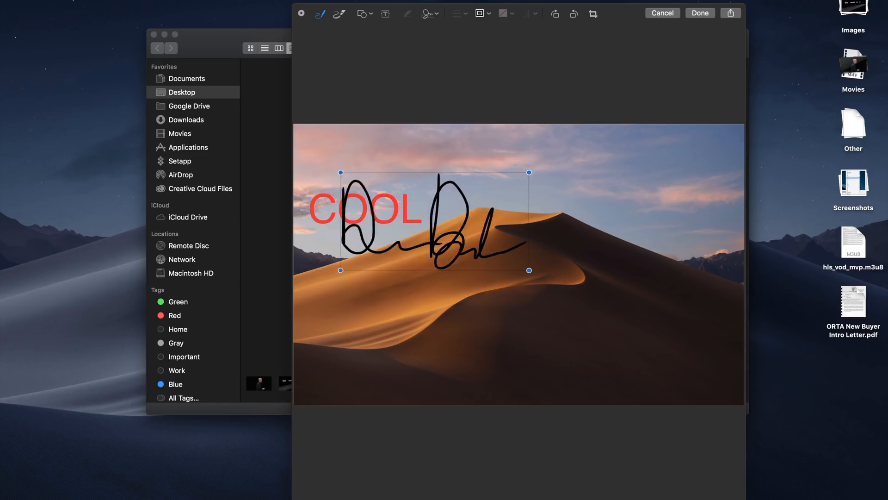
# Step: Close the Quick Look markup editor on the annotated desert image
pyautogui.press('delete')
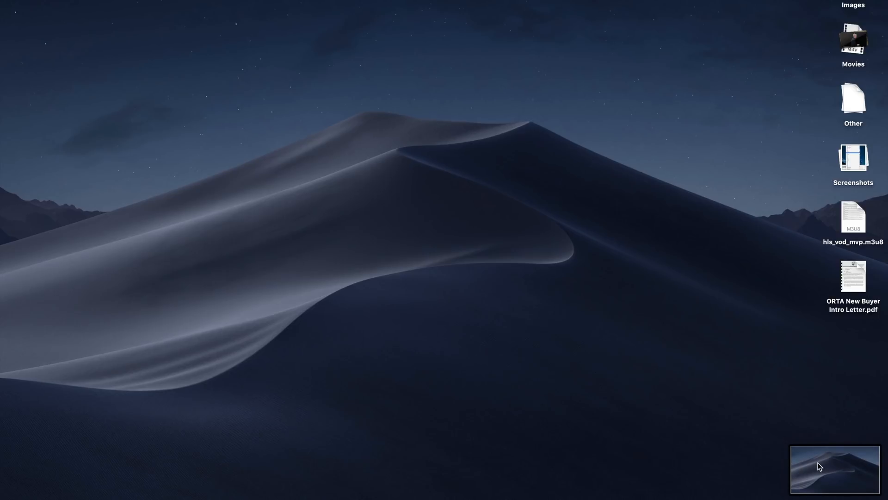
# Step: Rotate the desert dune screenshot in Markup and turn it back upright
pyautogui.click(834, 470)
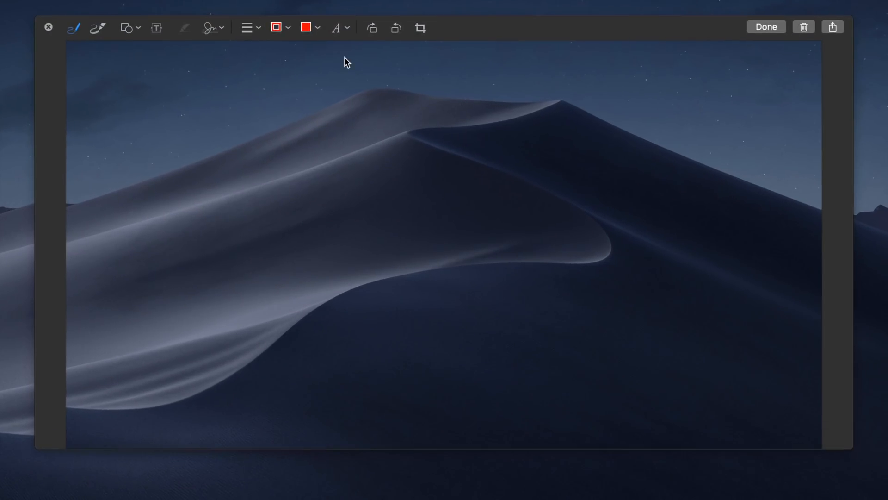
pyautogui.click(246, 27)
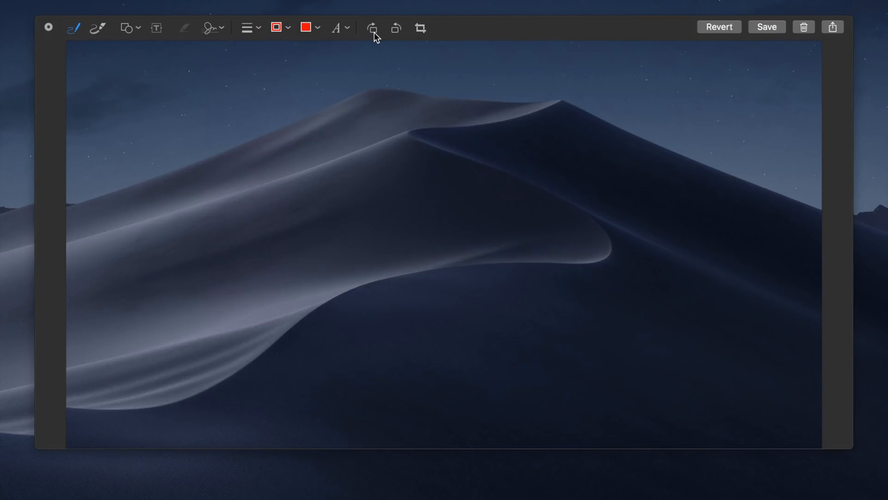
pyautogui.click(420, 28)
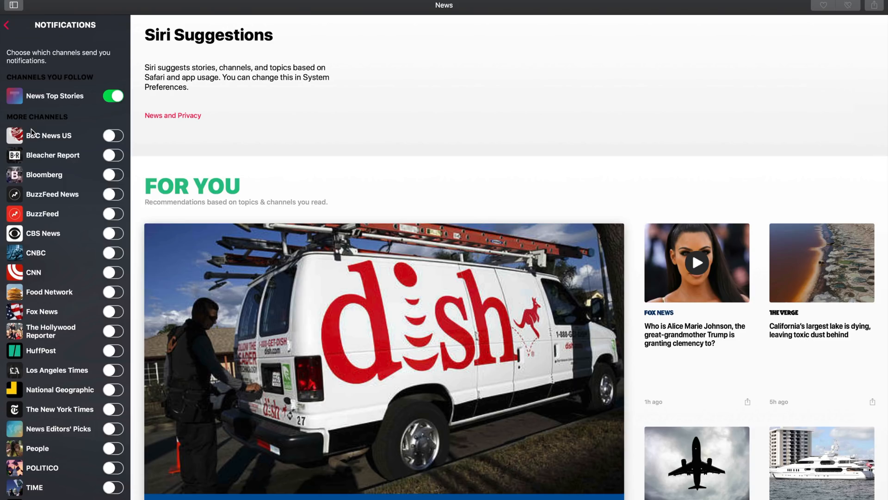
# Step: Scroll the News feed past For You to reveal Trending Stories
pyautogui.scroll(-3)
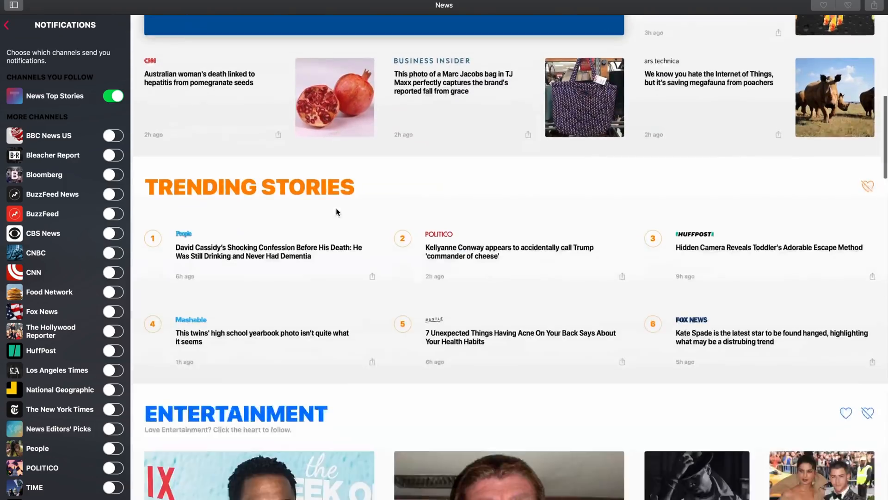
pyautogui.scroll(-3)
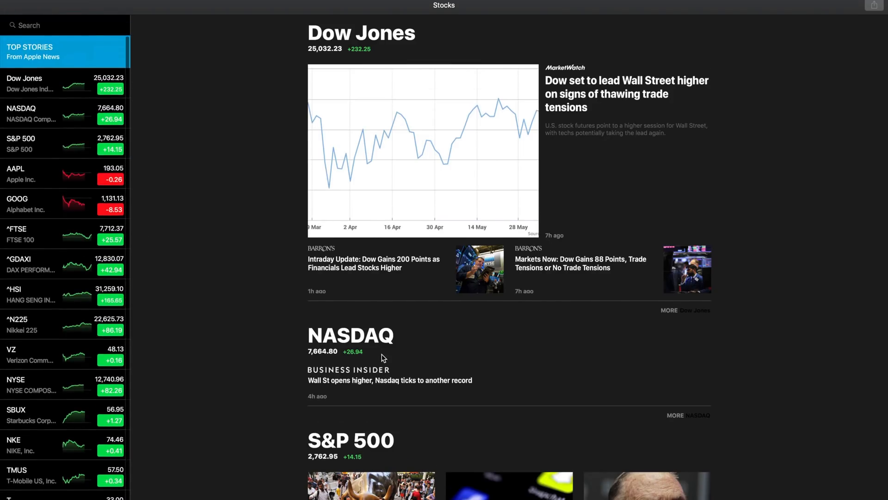
# Step: Scroll the Stocks Top Stories pane through Dow Jones, NASDAQ and S&P 500 news
pyautogui.scroll(-3)
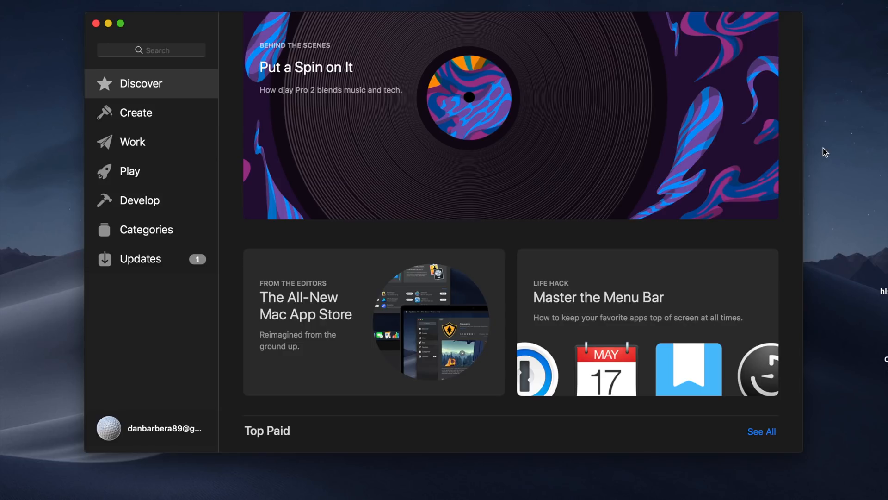
pyautogui.click(132, 142)
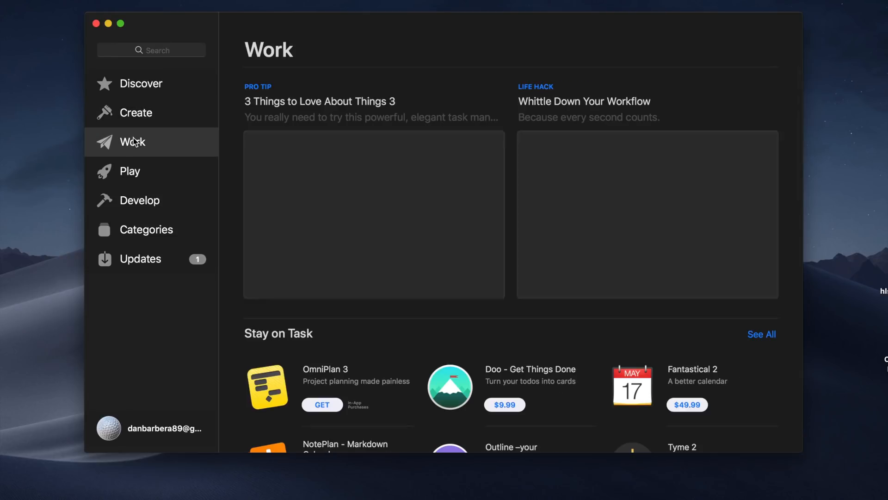
pyautogui.click(129, 170)
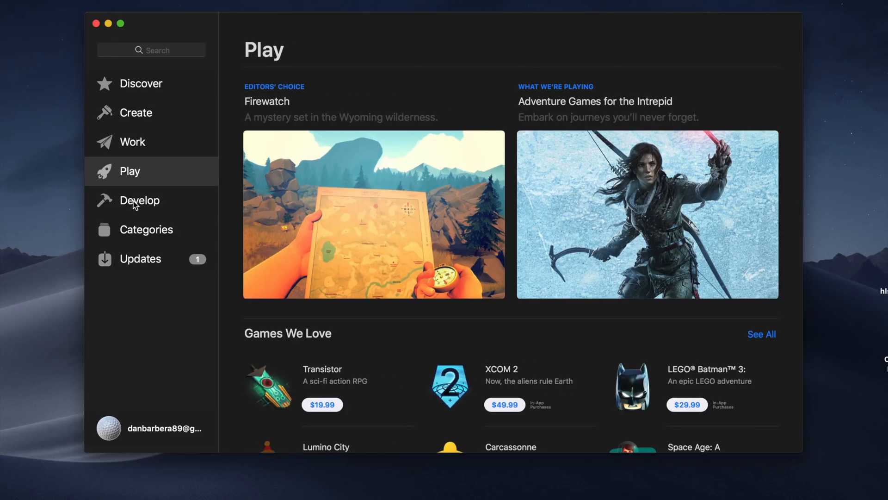
pyautogui.click(141, 82)
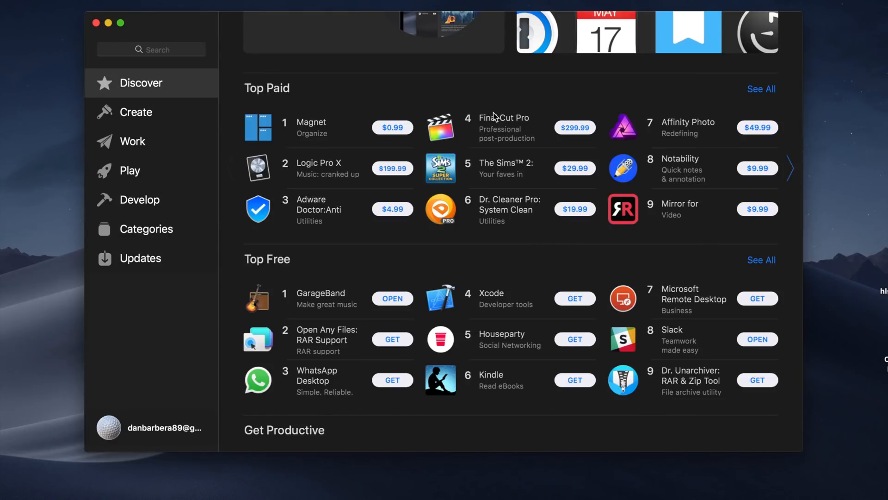
pyautogui.click(503, 117)
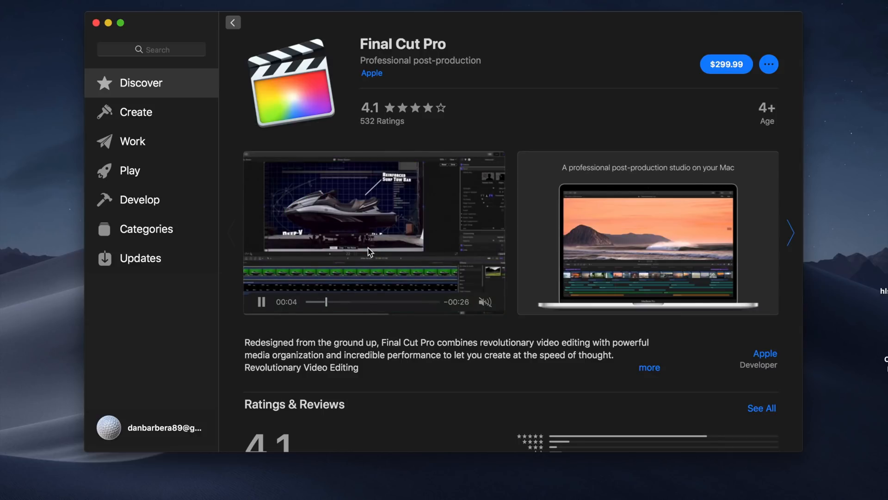
pyautogui.click(232, 22)
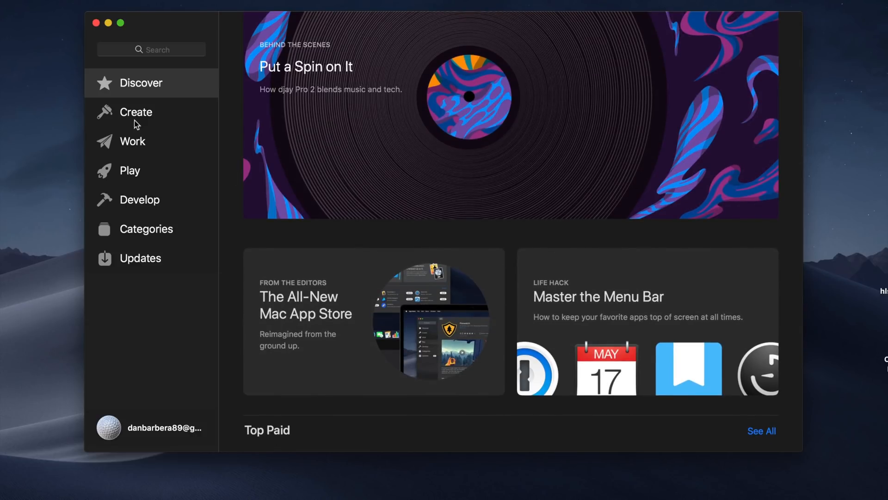
pyautogui.scroll(-3)
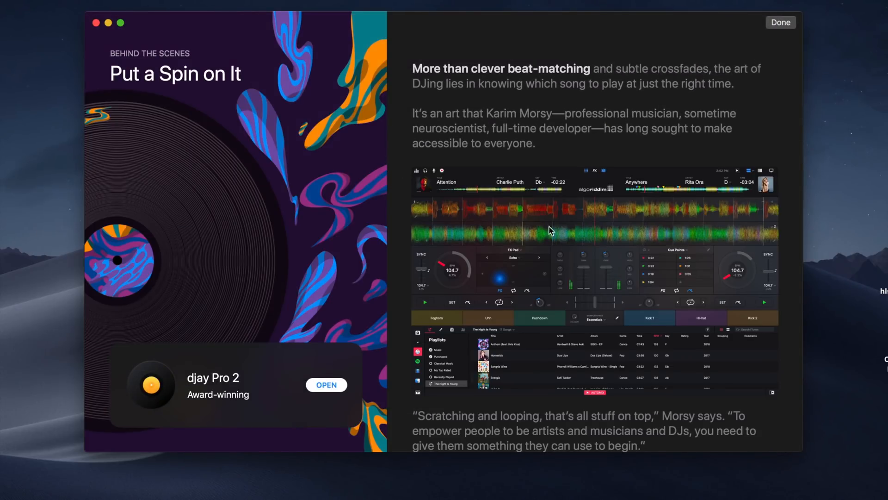
pyautogui.scroll(-3)
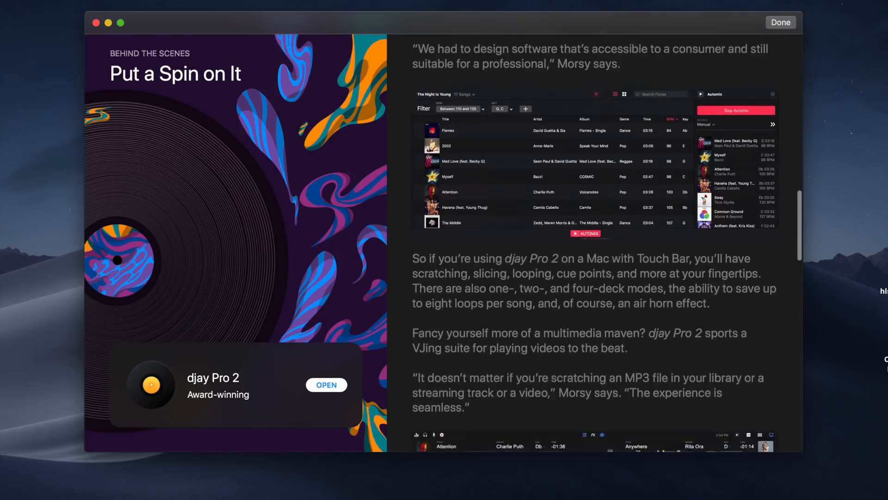
pyautogui.scroll(-3)
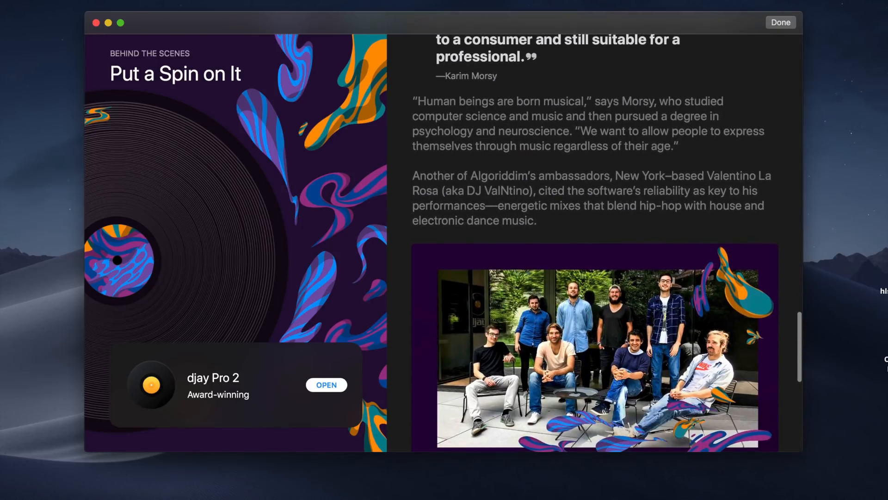
pyautogui.scroll(-3)
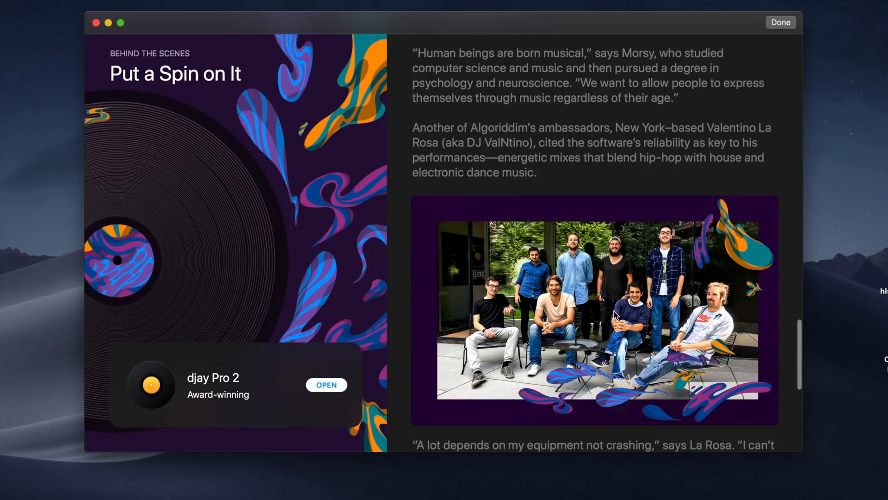
pyautogui.scroll(-3)
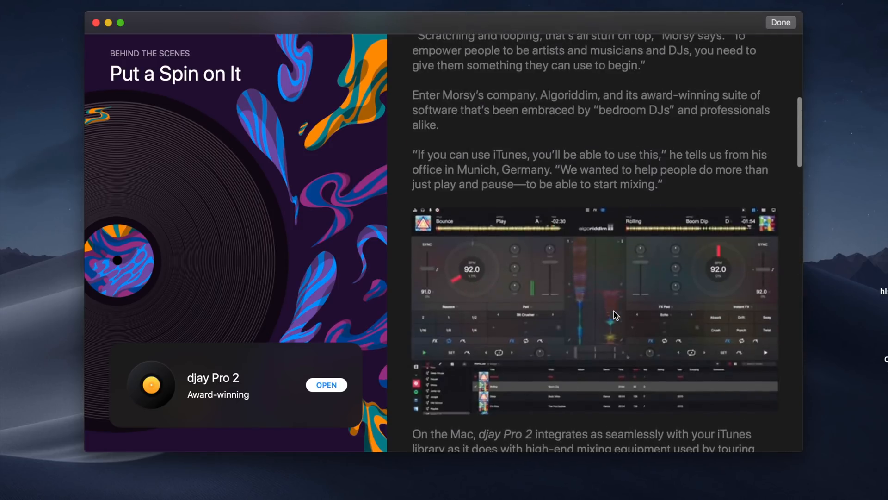
pyautogui.scroll(-3)
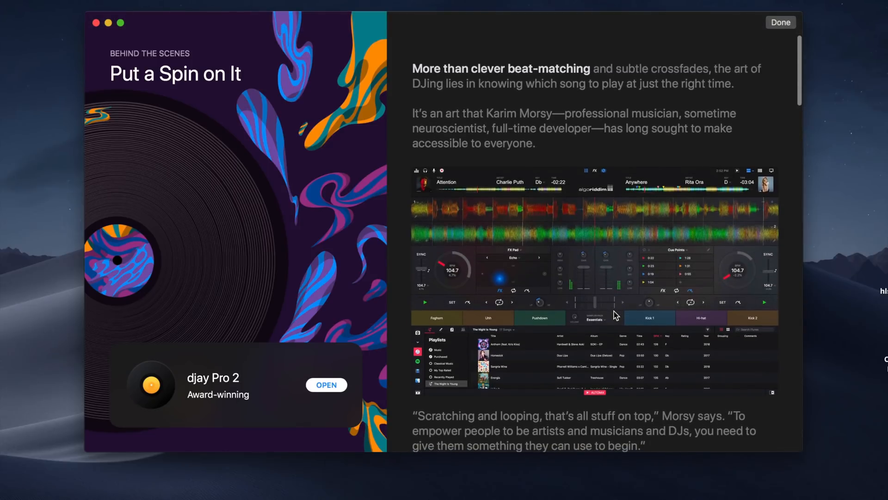
pyautogui.click(780, 22)
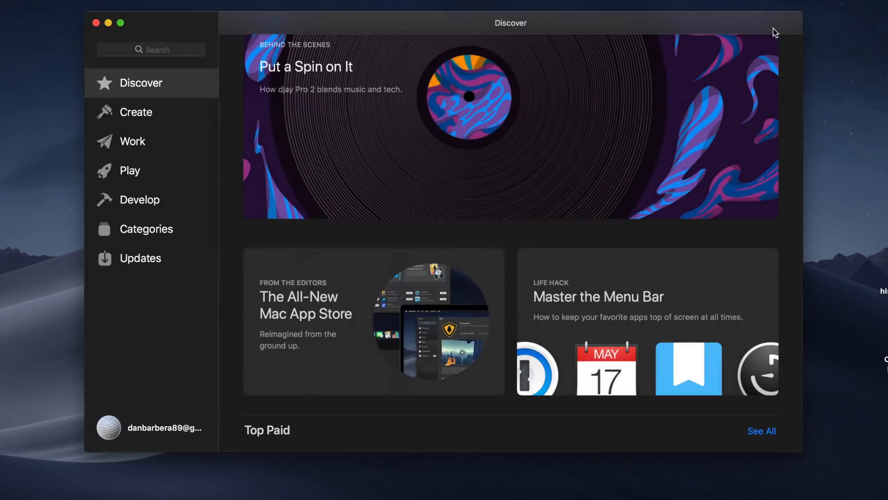